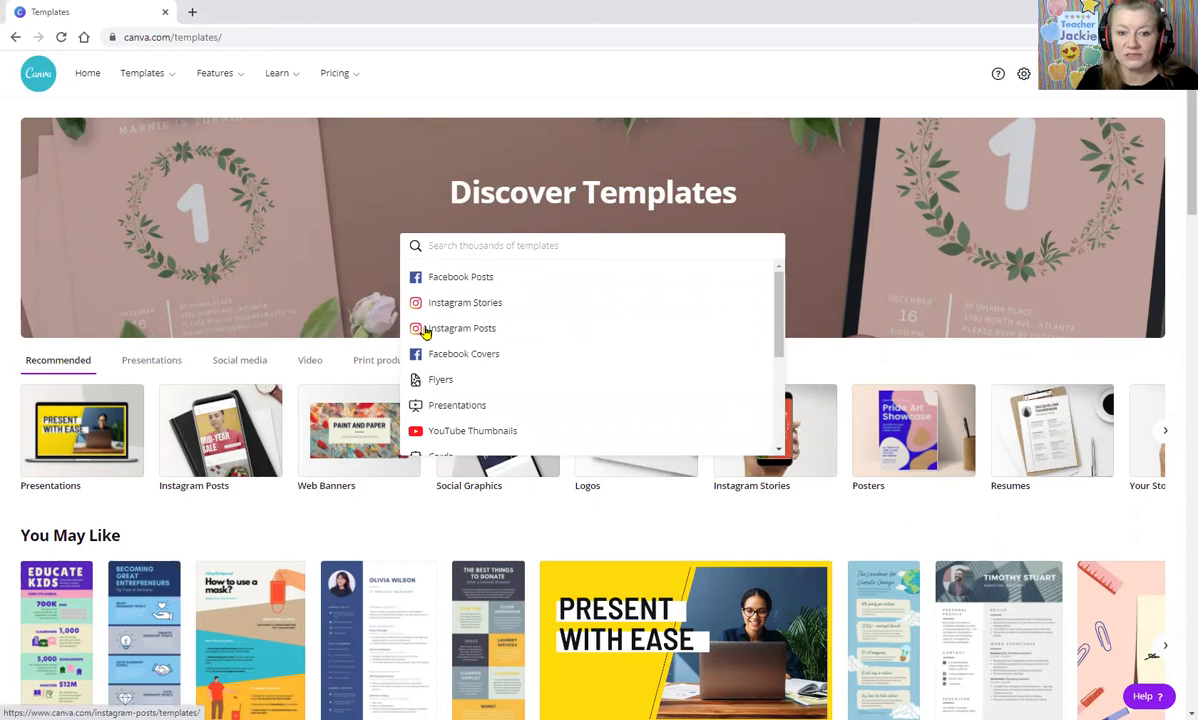
- Create a new blank Instagram post design from the Templates search
left_click(460, 328)
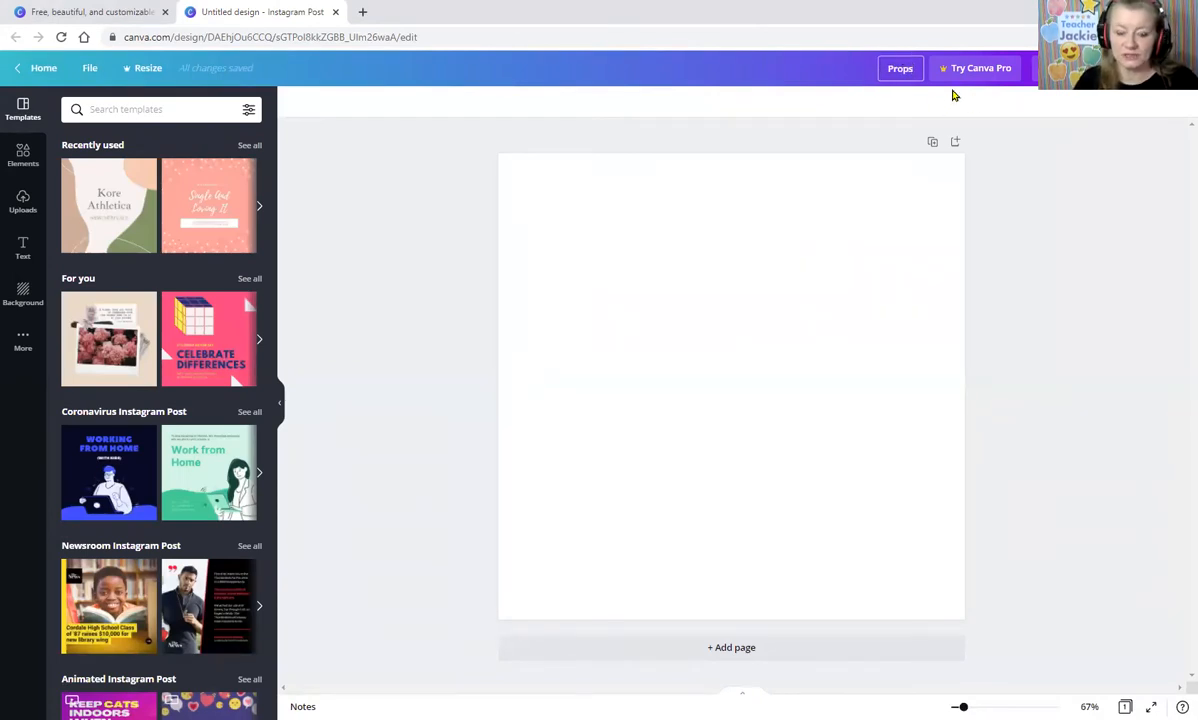
mouse_move(696, 124)
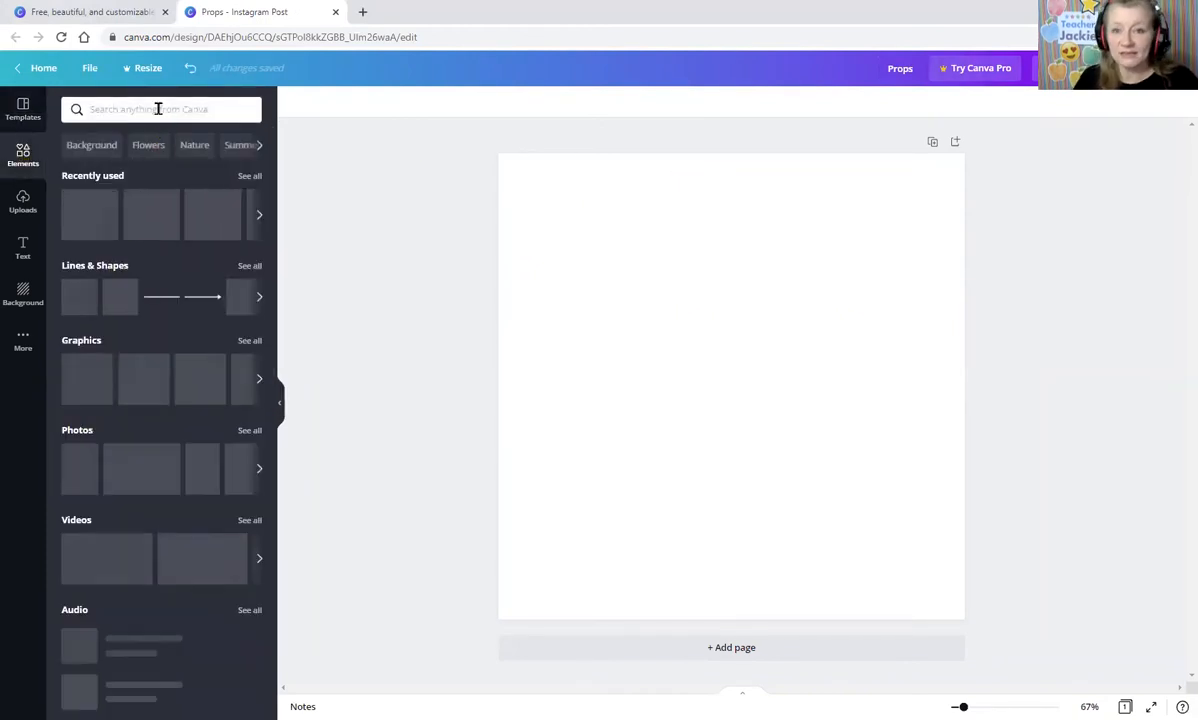
- Find a foggy forest road photo via an Elements search for 'road' and stretch it over the page
left_click(160, 108)
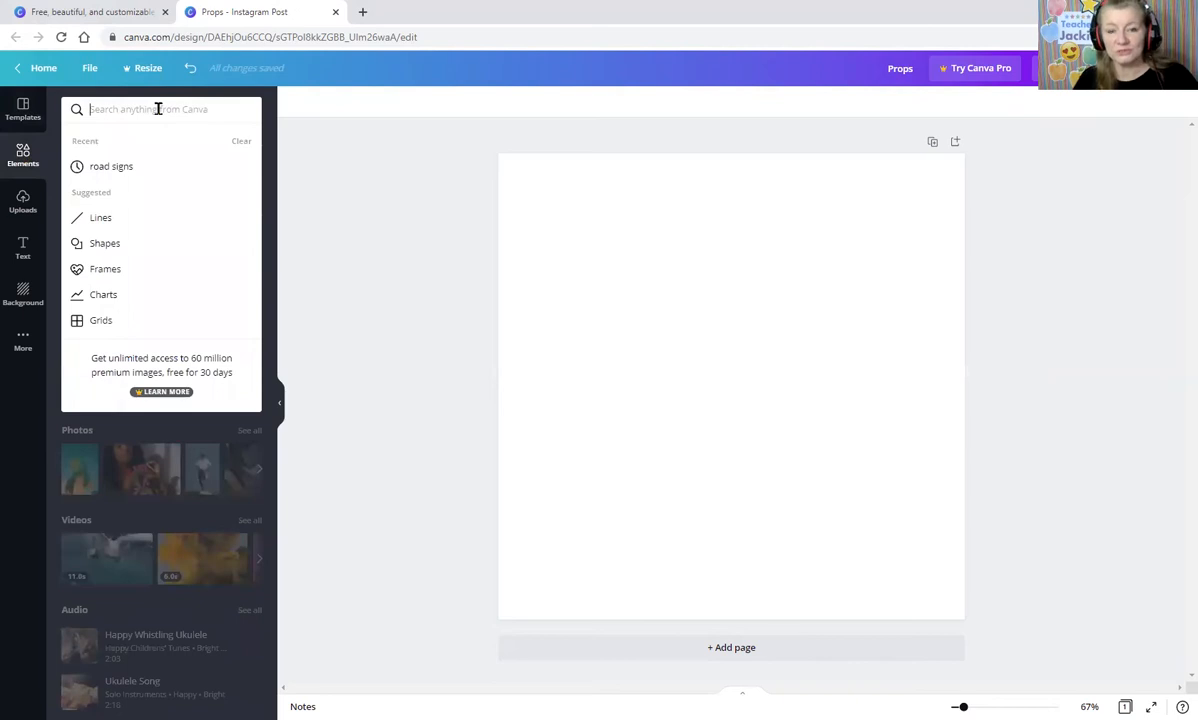
type("r")
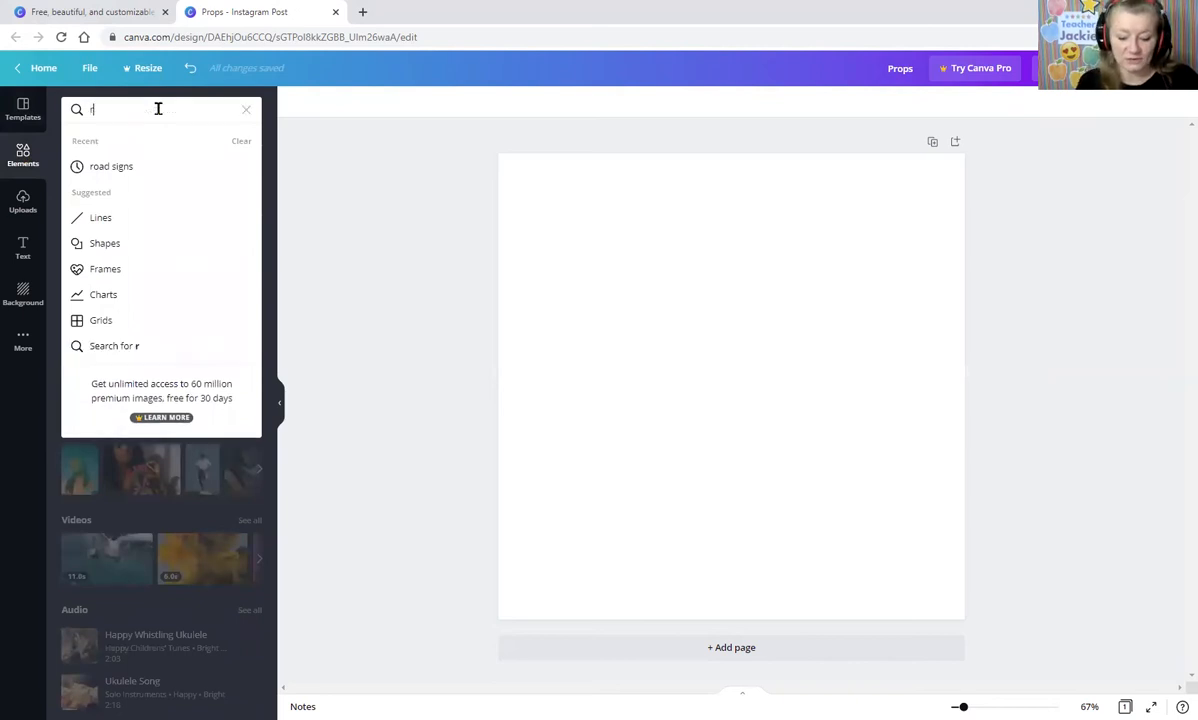
type("road")
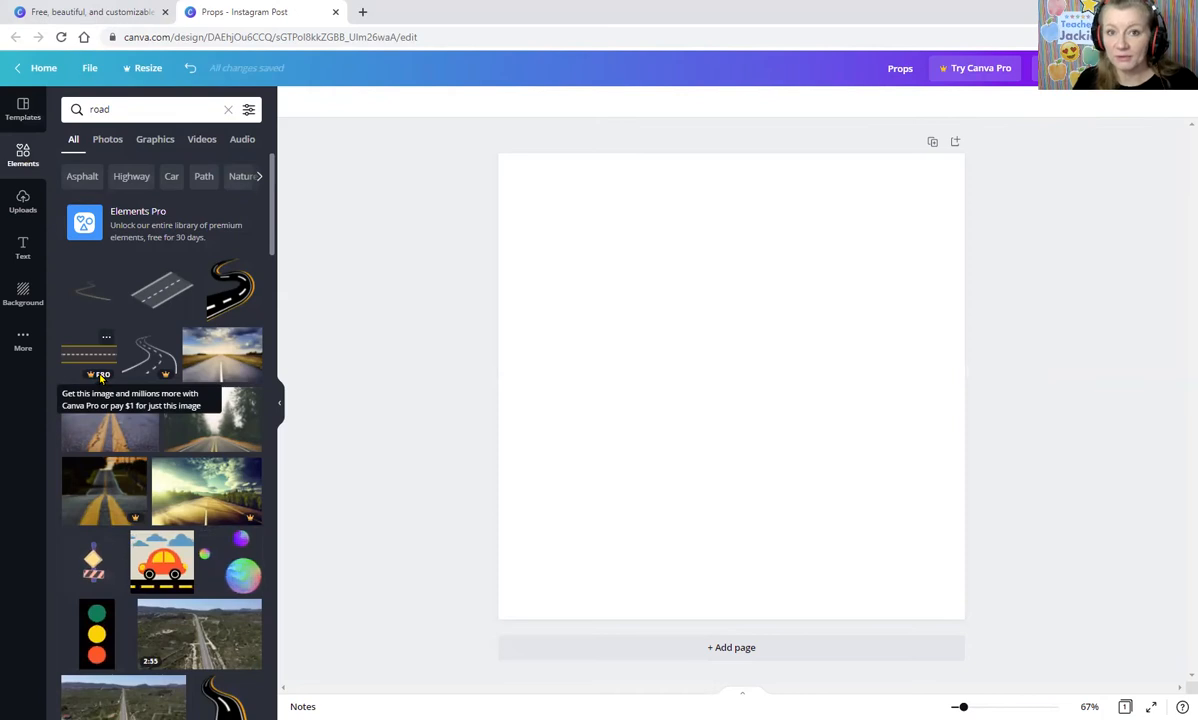
mouse_move(196, 268)
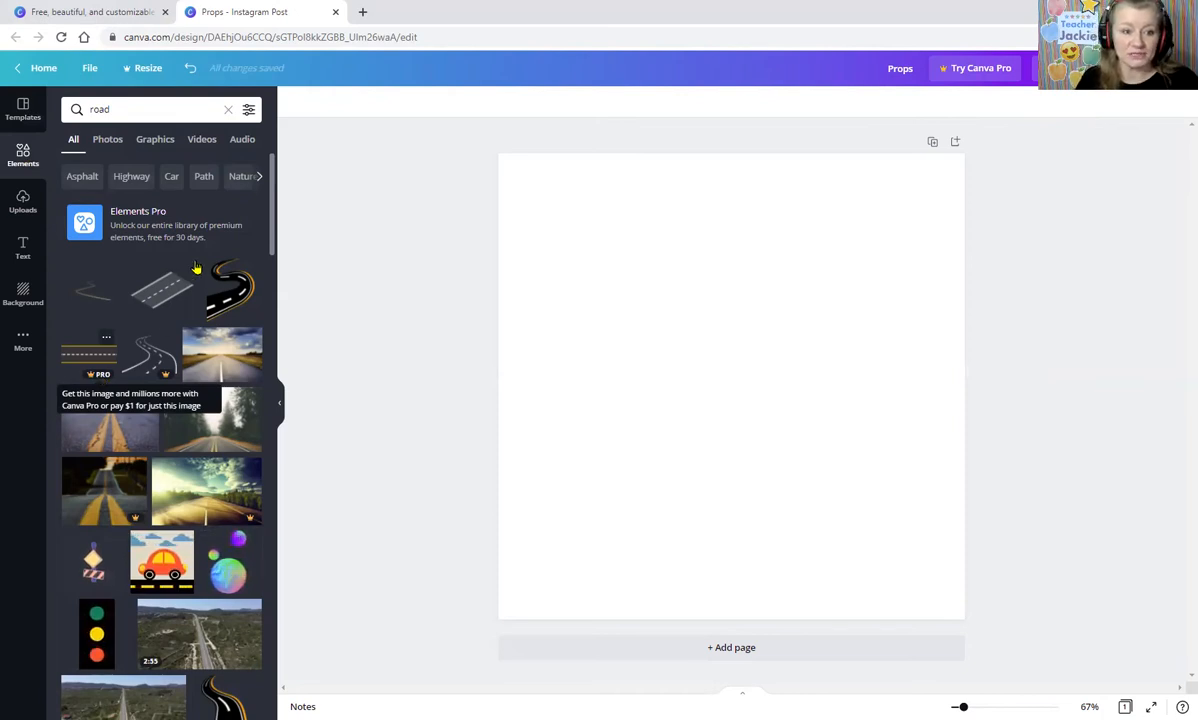
mouse_move(184, 318)
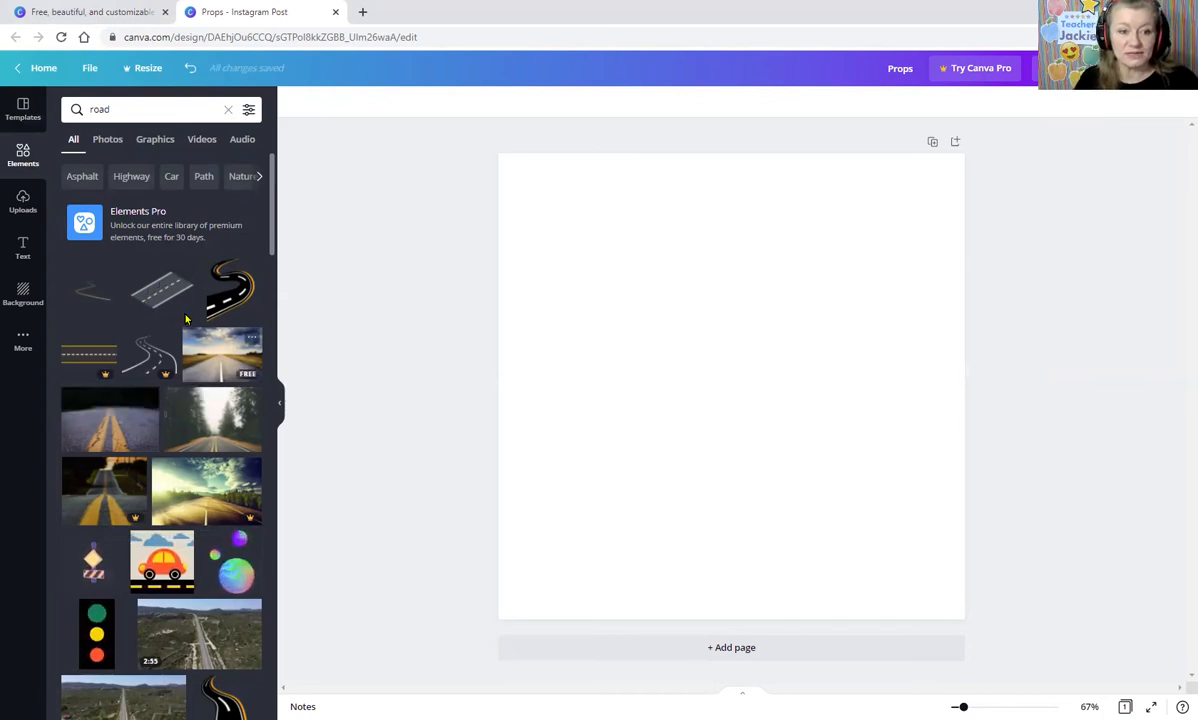
mouse_move(198, 432)
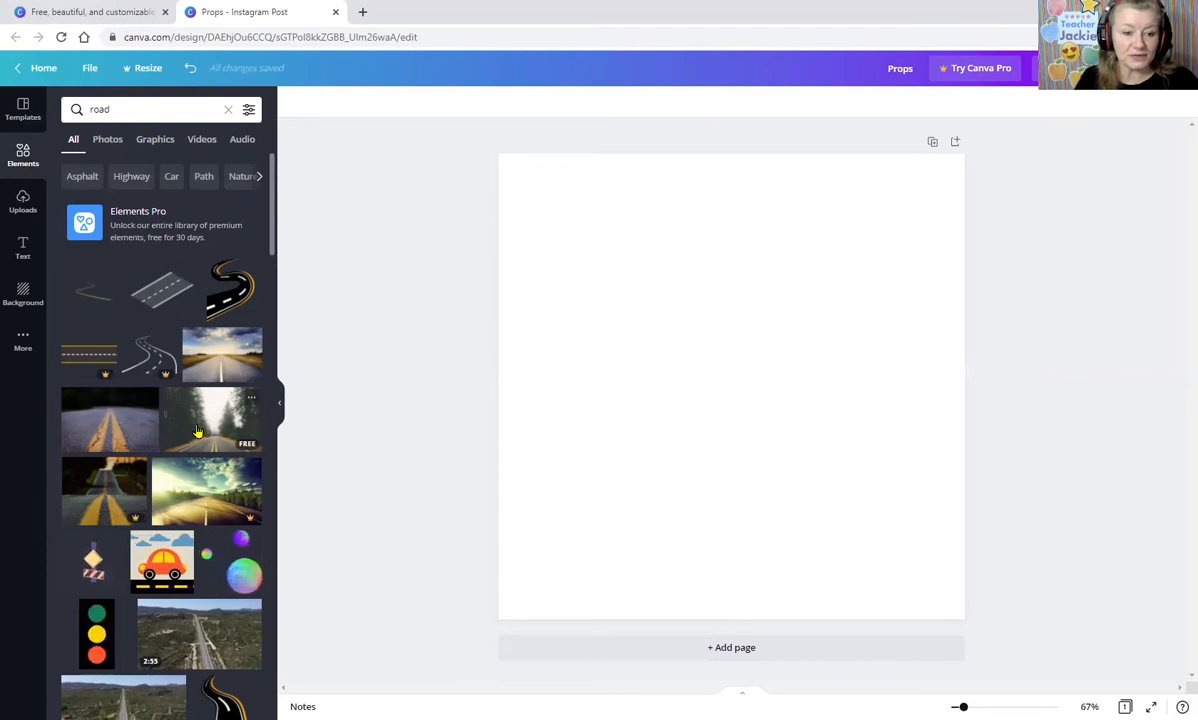
left_click(210, 420)
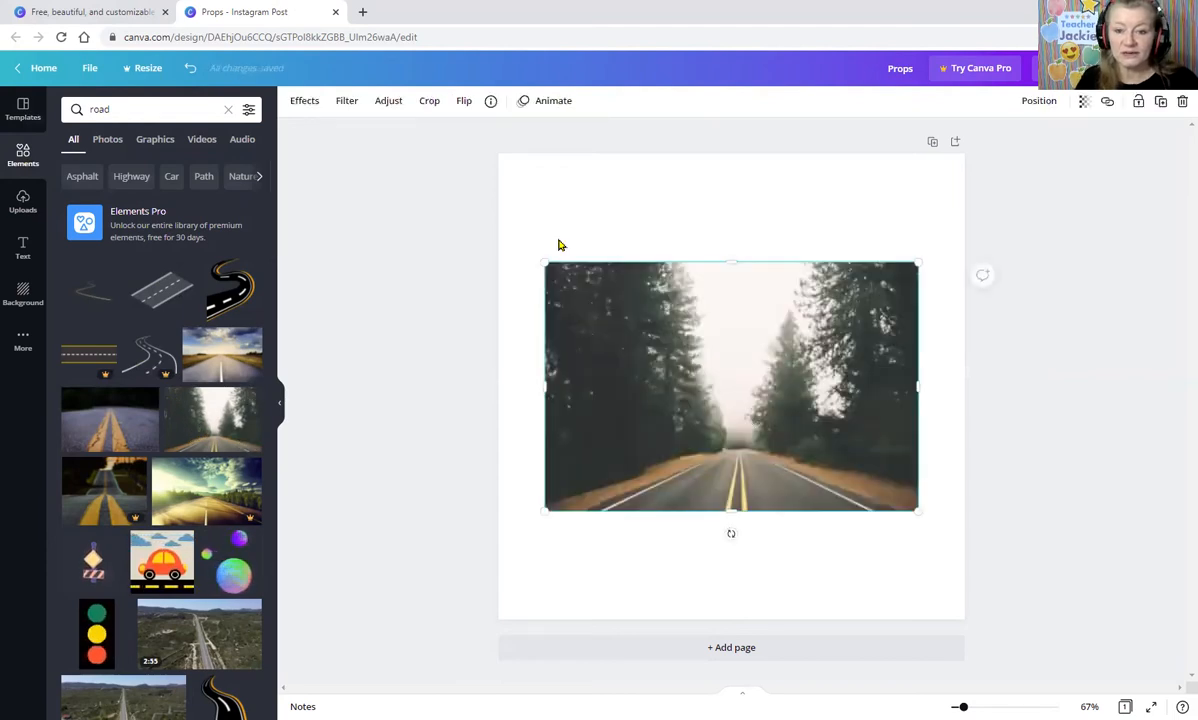
left_click_drag(544, 262, 378, 152)
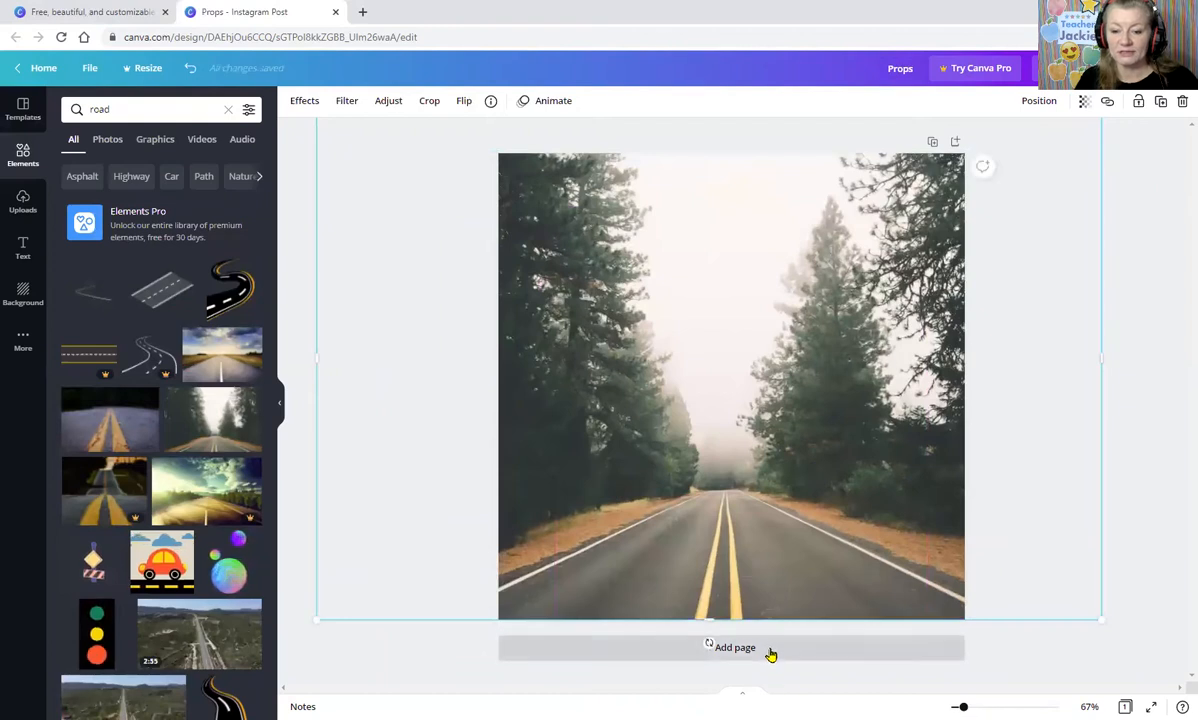
left_click(732, 648)
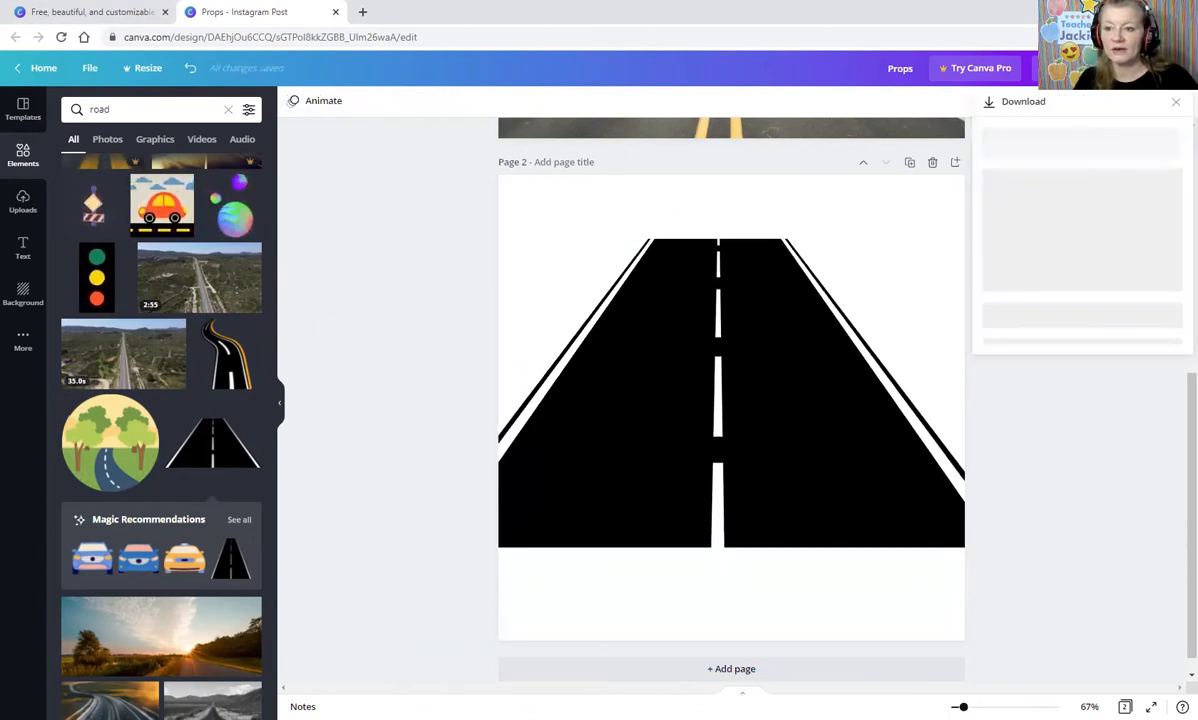
- Download page 1 alone as a PNG file
left_click(1082, 308)
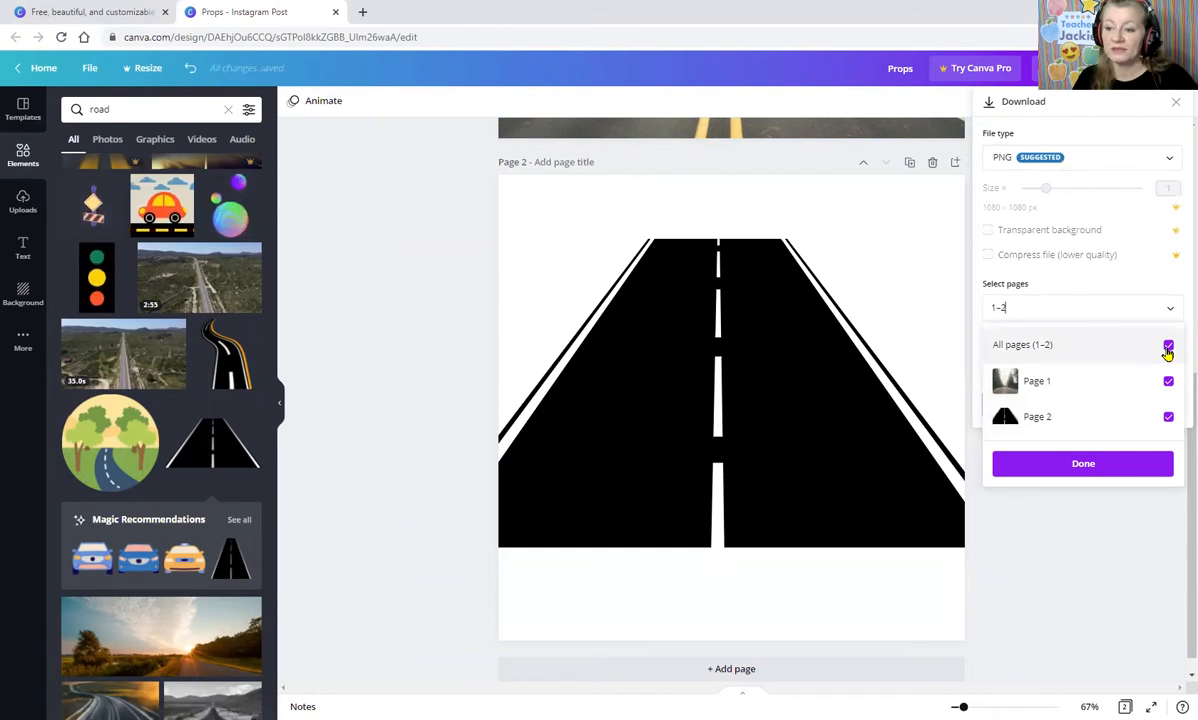
left_click(1168, 344)
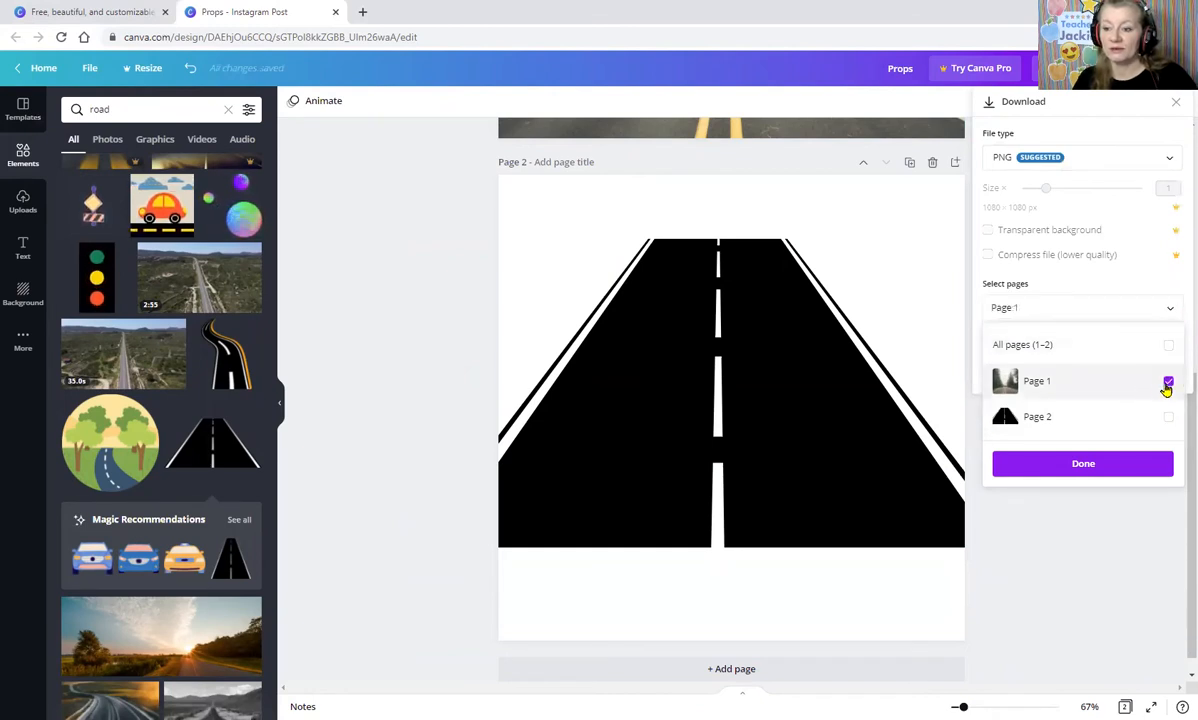
left_click(1082, 464)
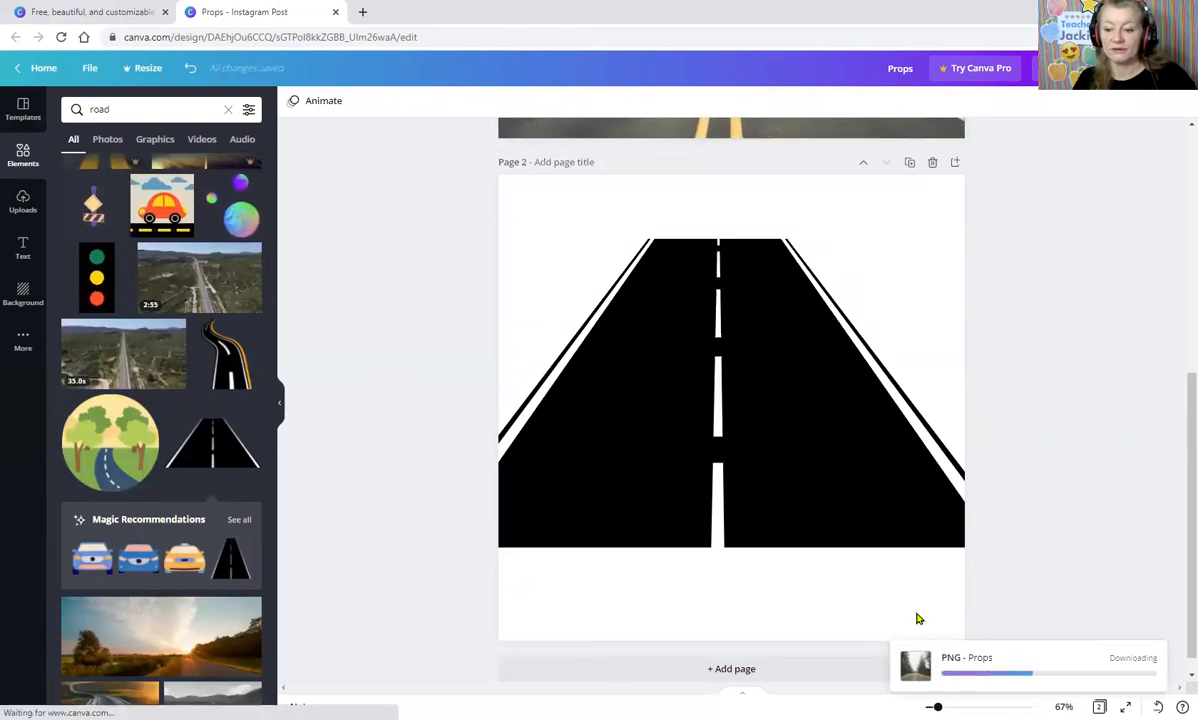
mouse_move(872, 216)
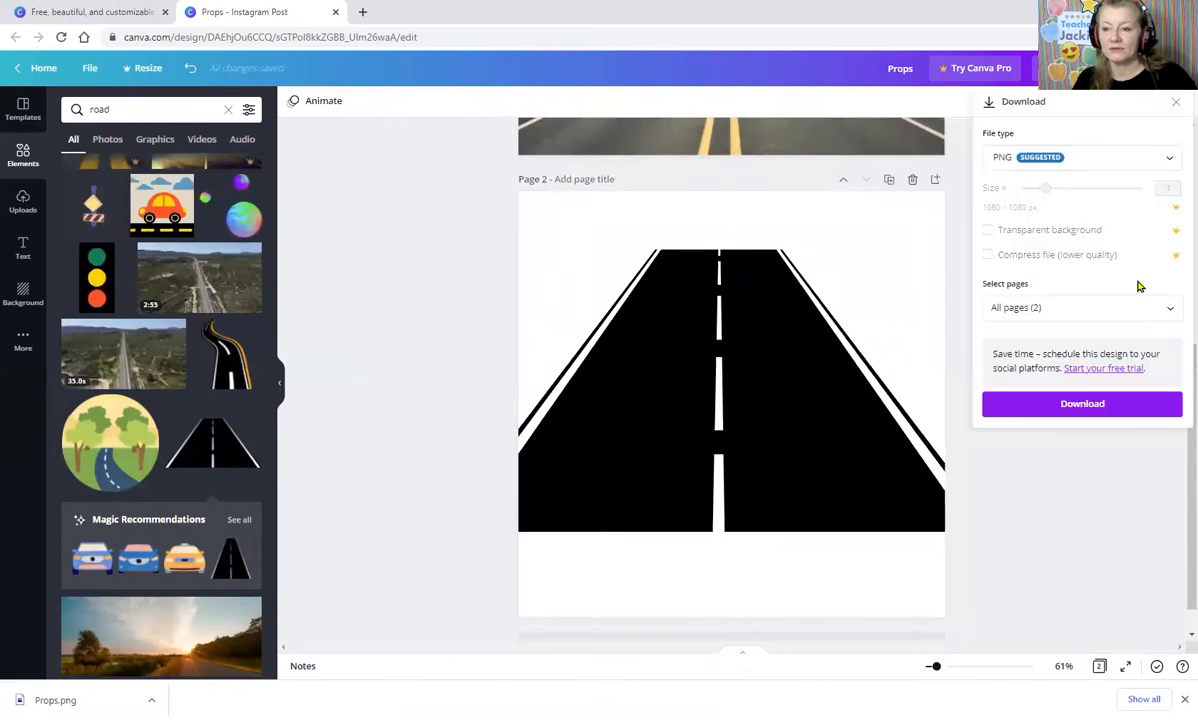
- Download page 2 alone as a PNG file and dismiss the confirmation
left_click(1080, 308)
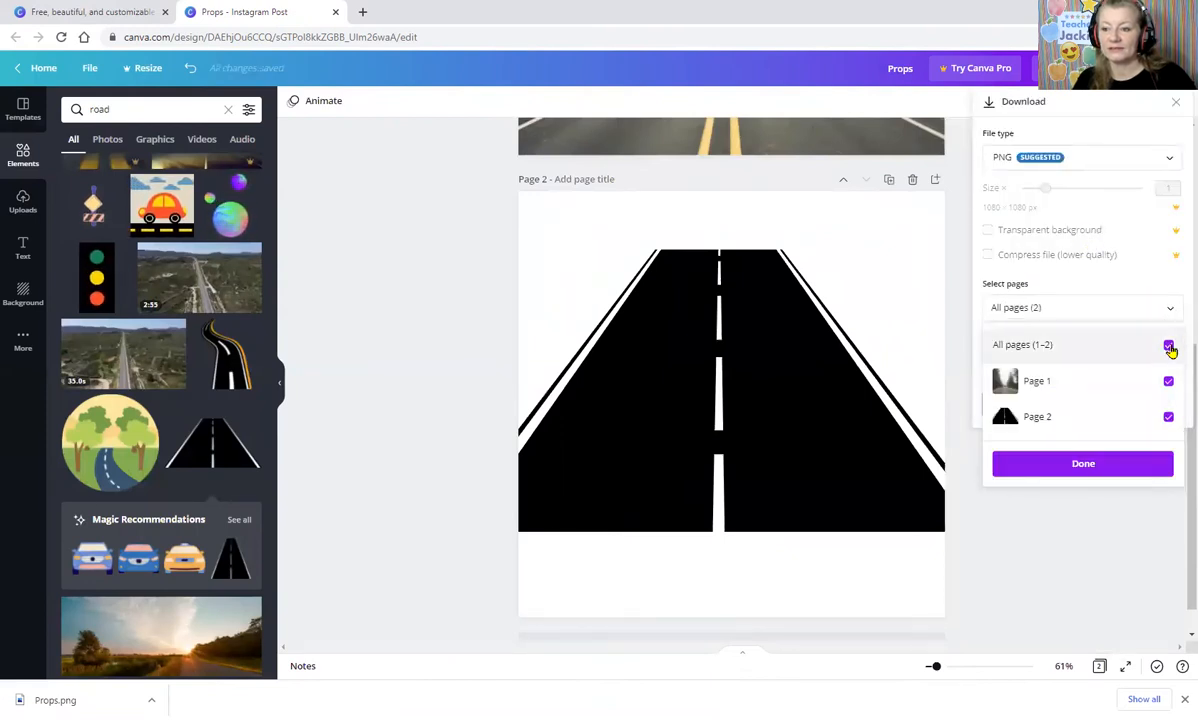
left_click(1168, 344)
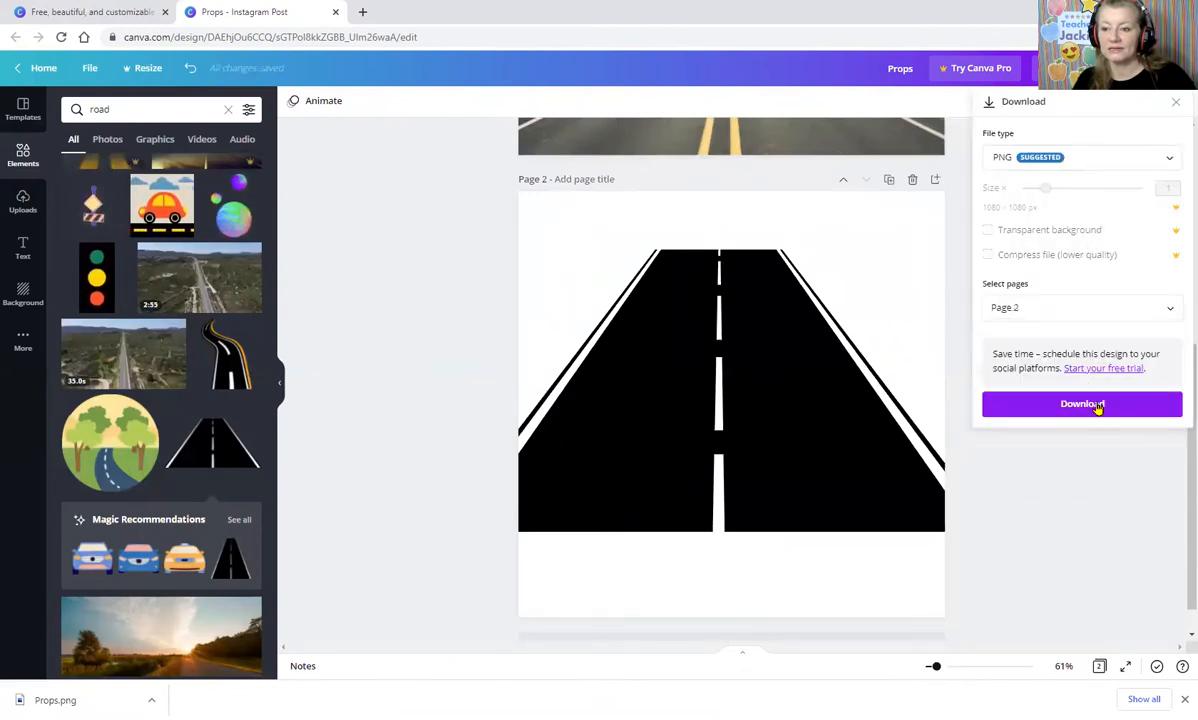
left_click(1080, 404)
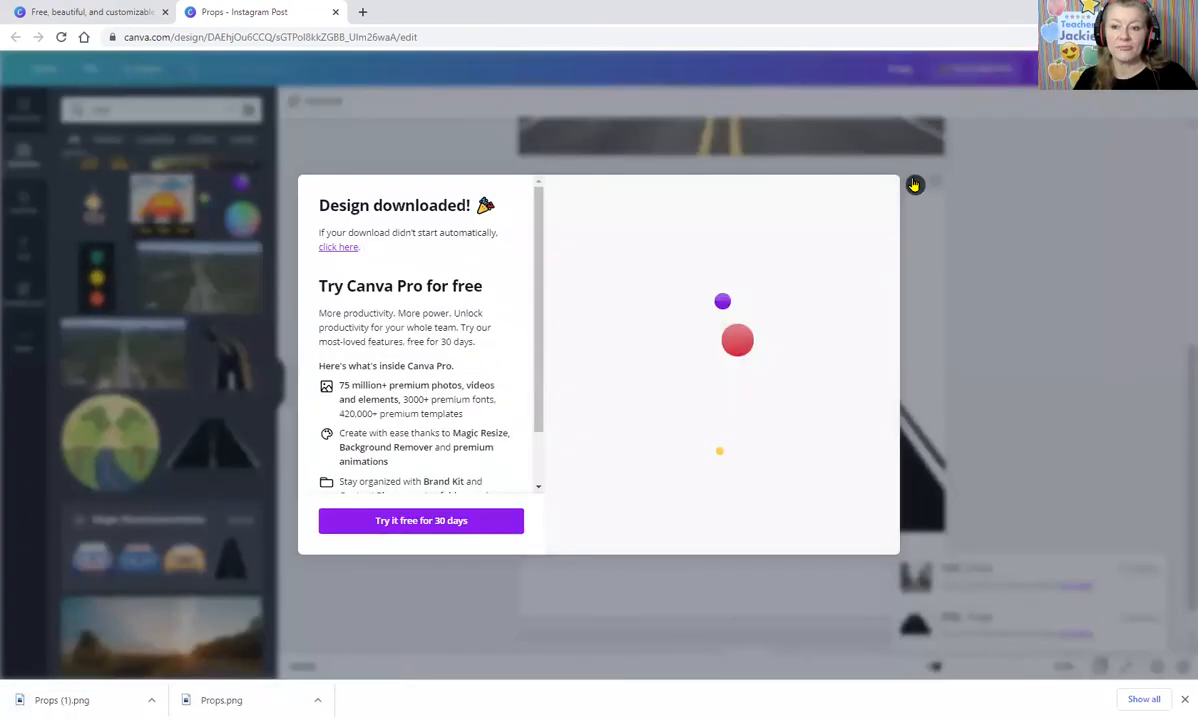
left_click(914, 184)
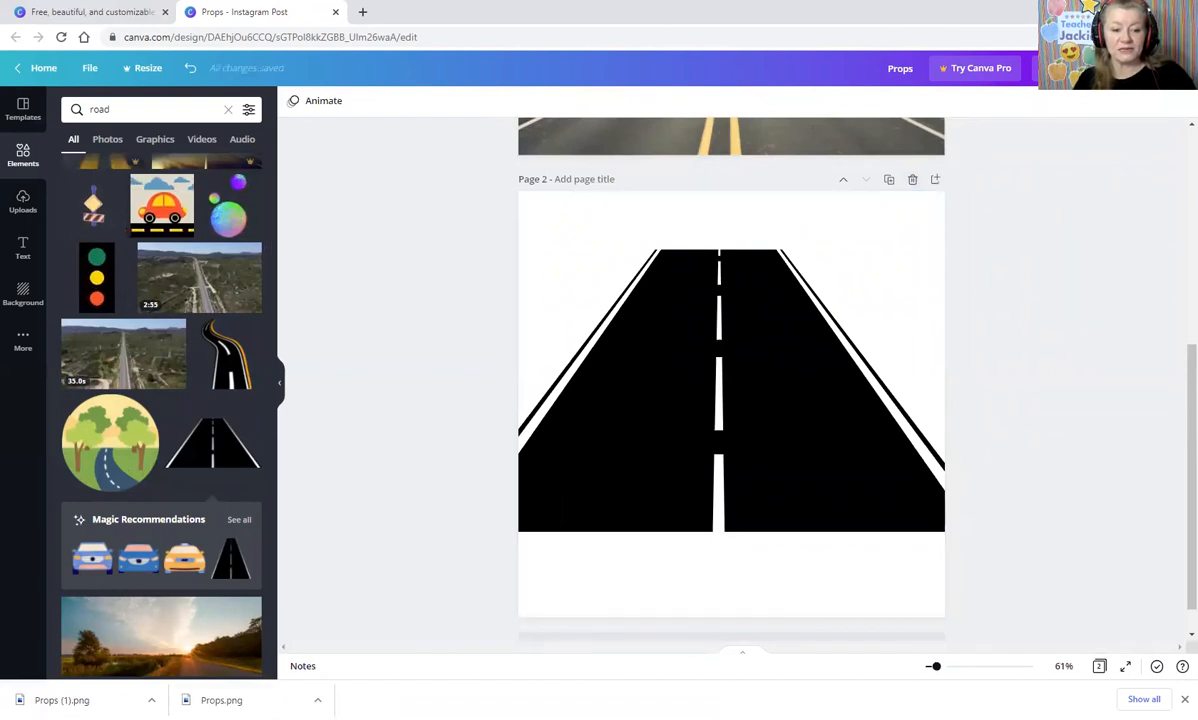
mouse_move(280, 506)
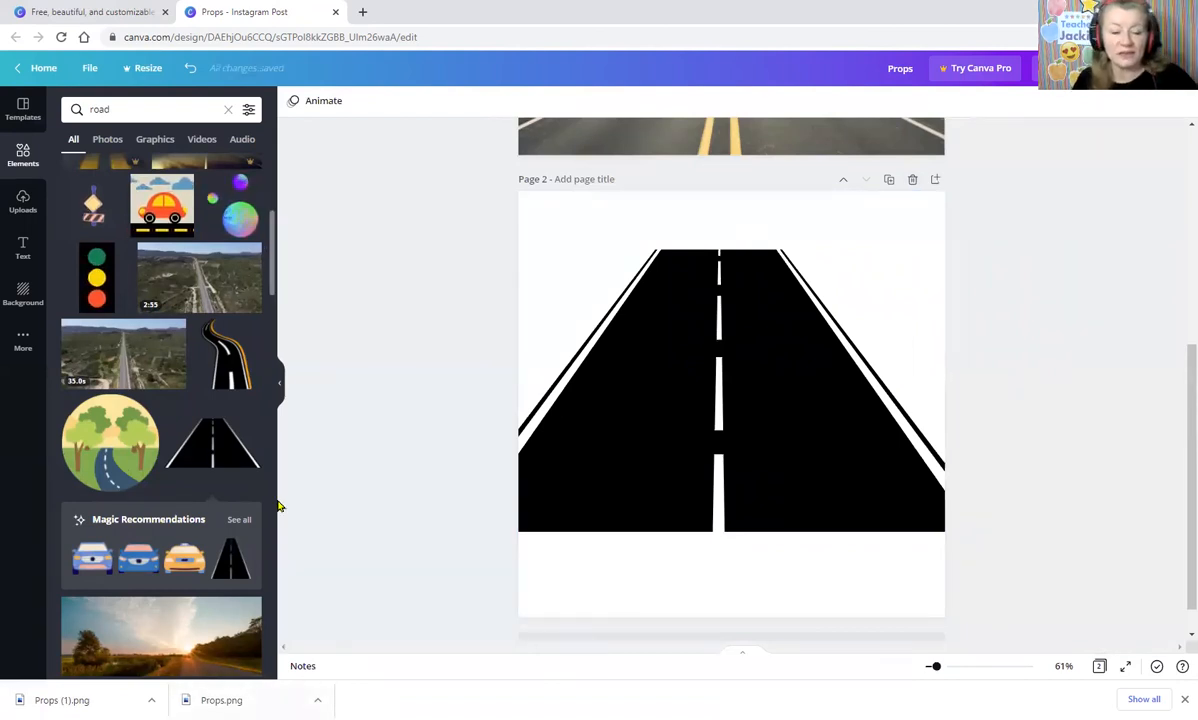
mouse_move(350, 378)
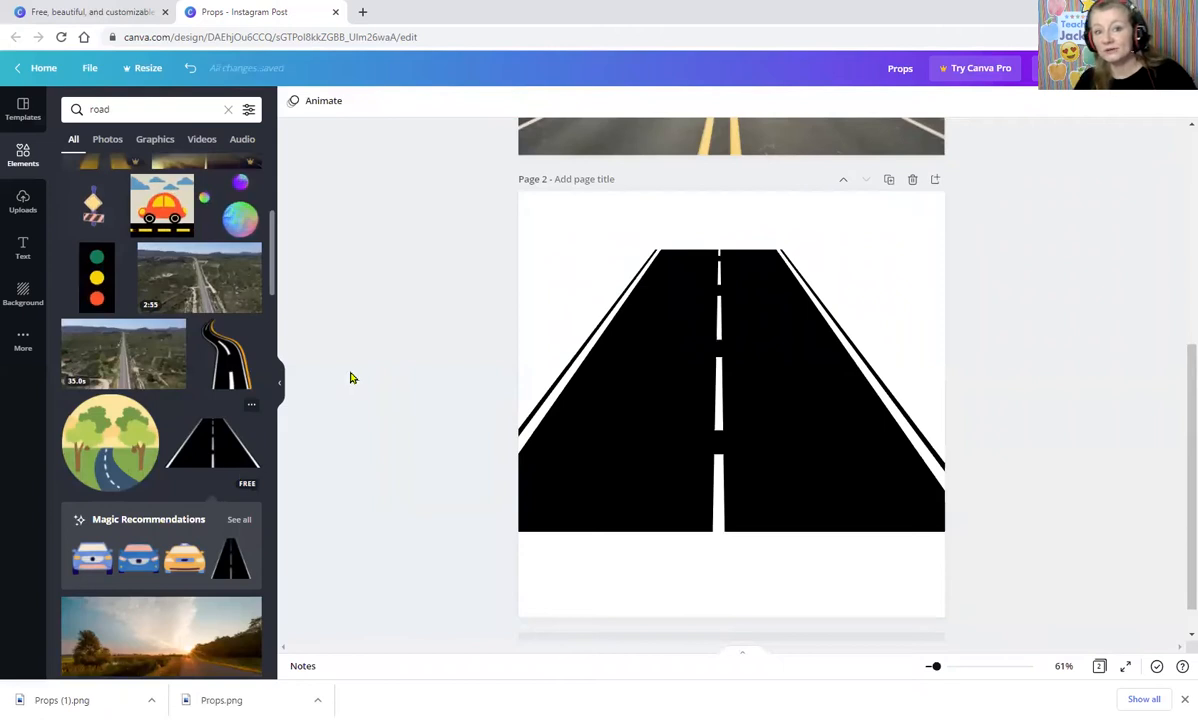
mouse_move(408, 288)
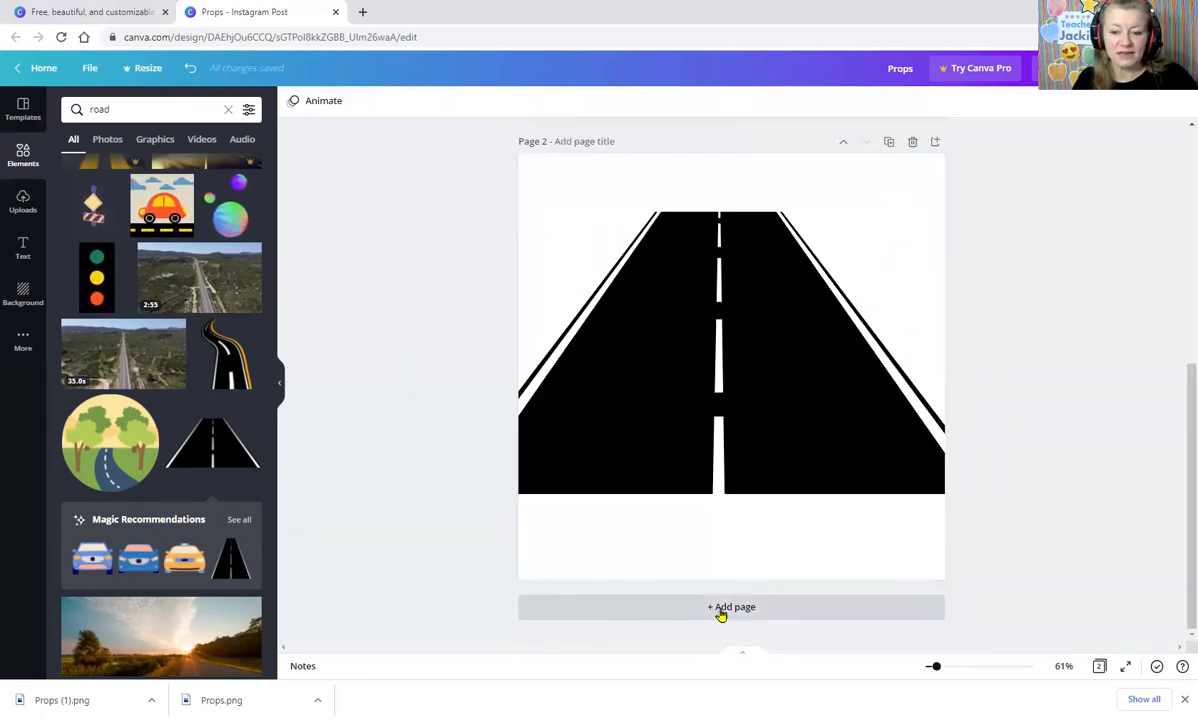
- Add page 3 and place the black curved arrow found by searching Elements for 'left'
left_click(732, 606)
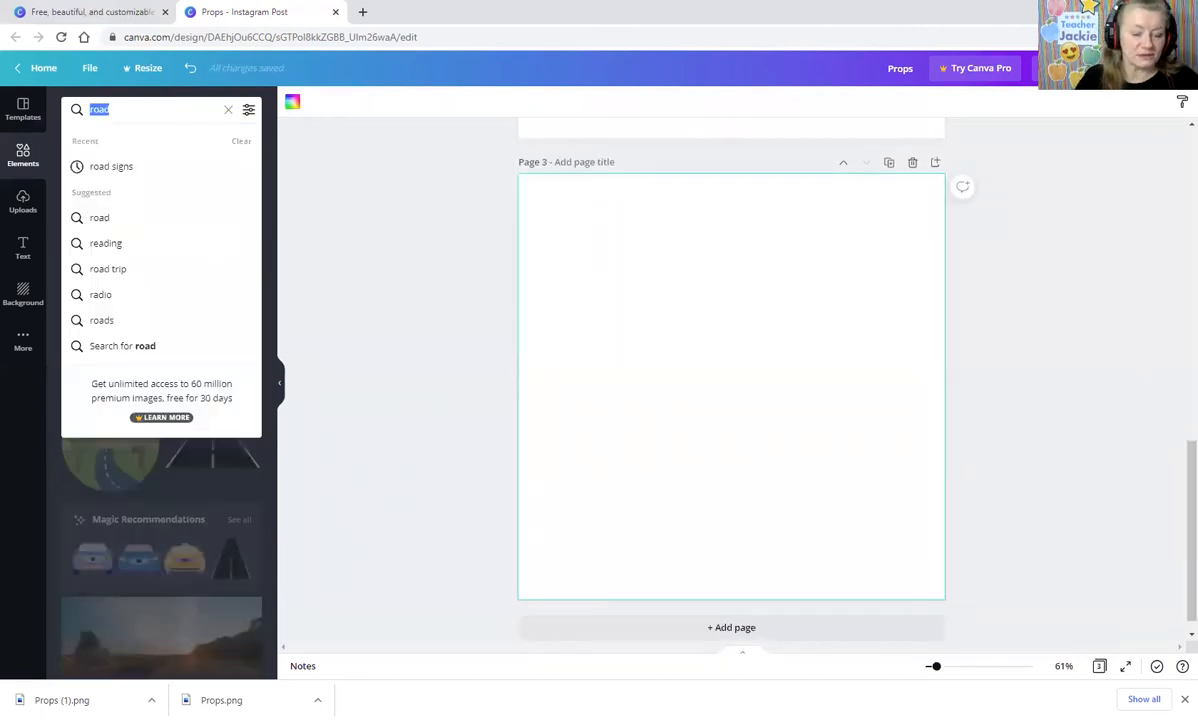
type("left")
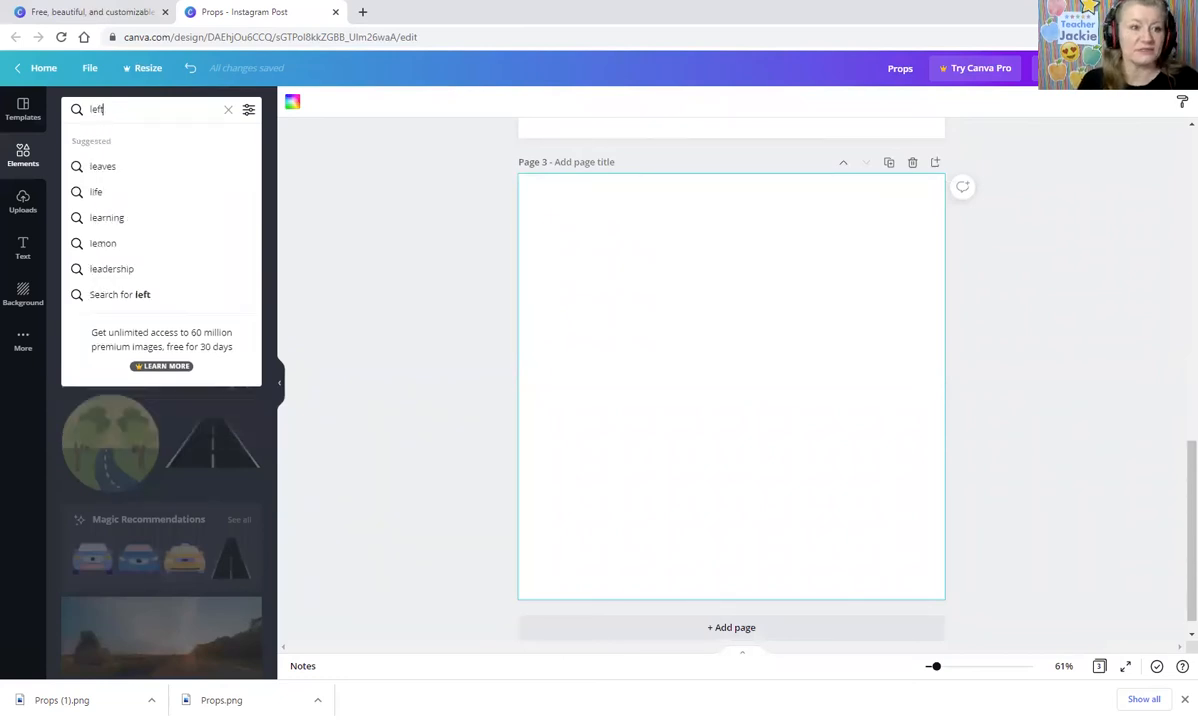
key("Enter")
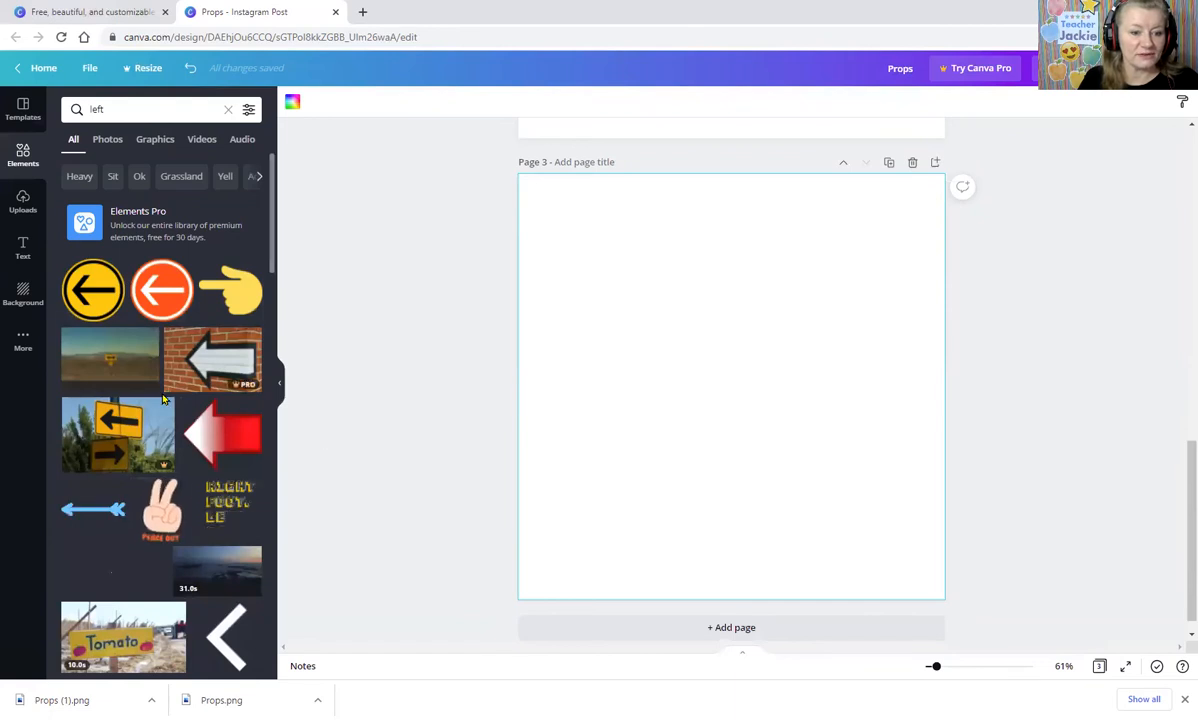
scroll("down", 3)
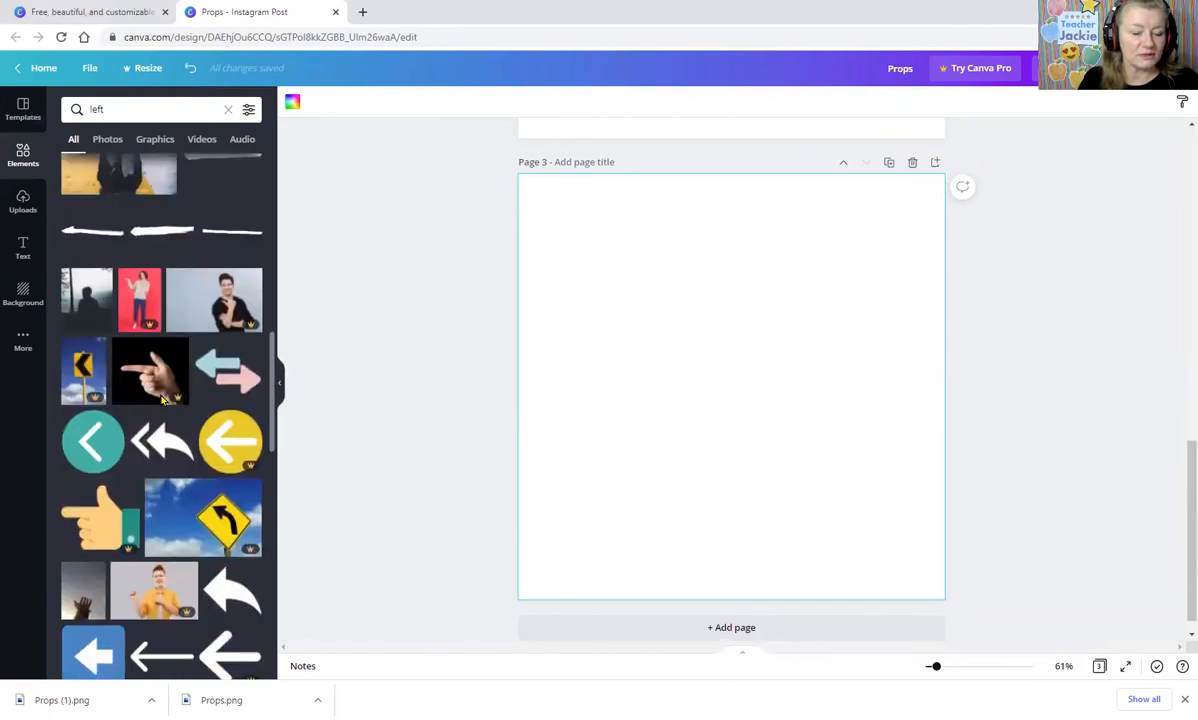
scroll("down", 3)
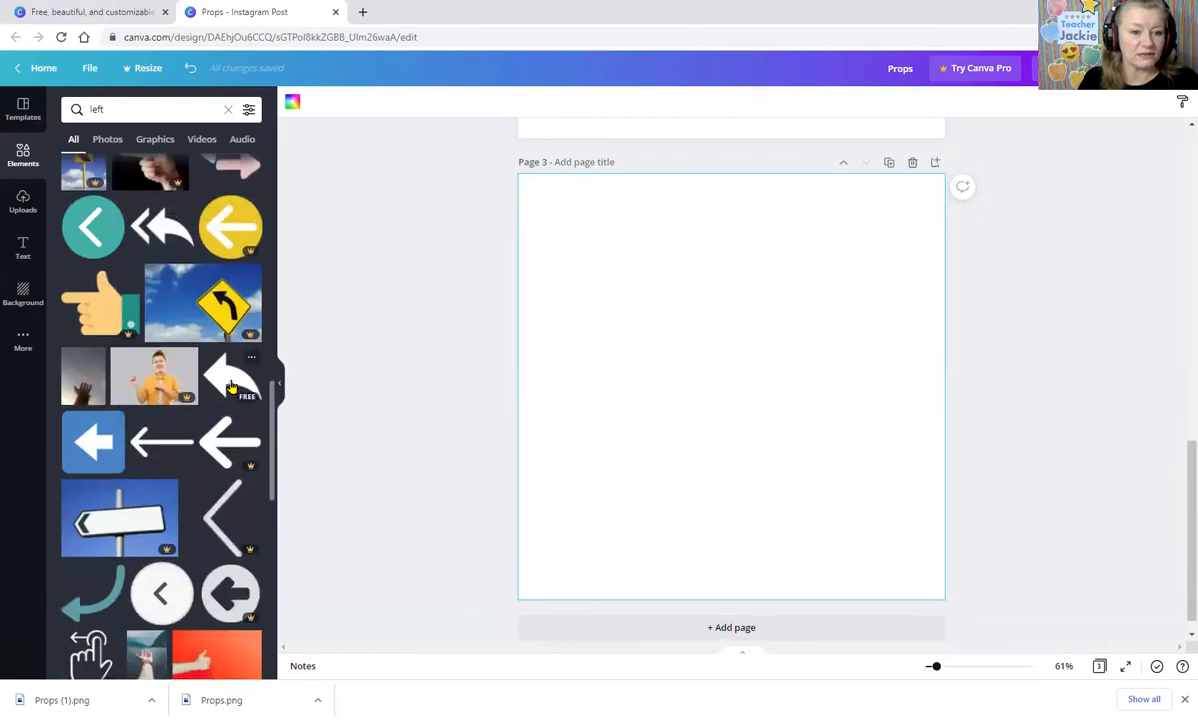
left_click(230, 378)
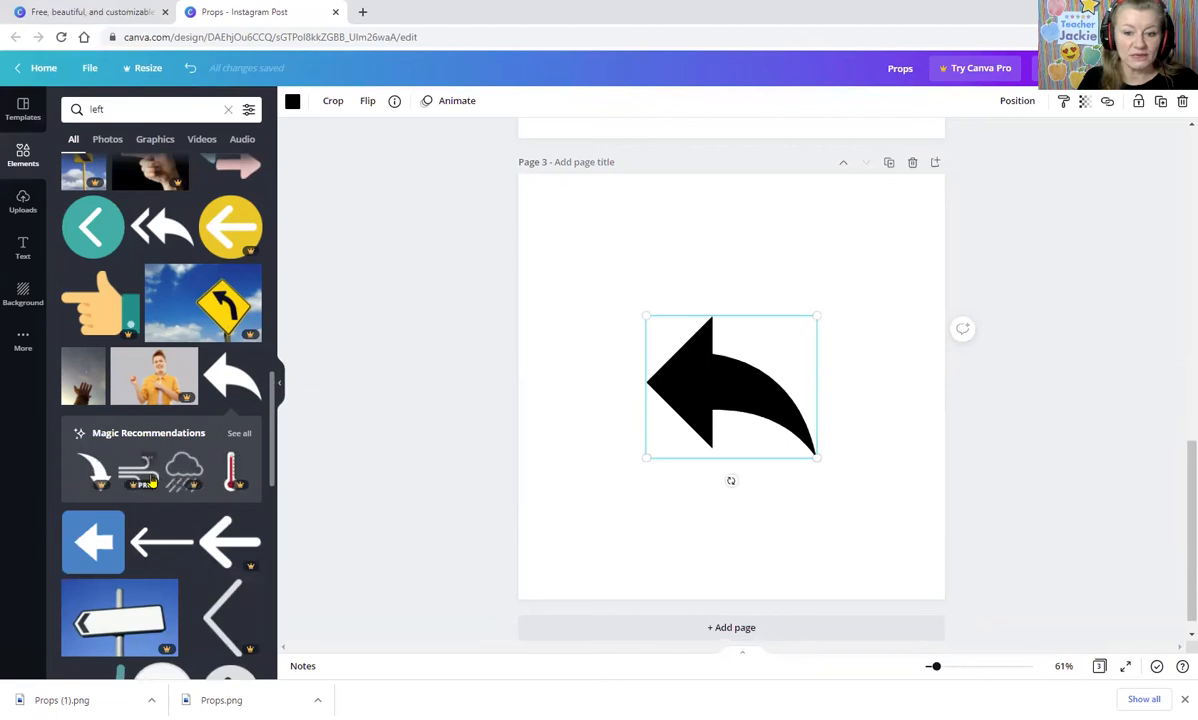
mouse_move(610, 426)
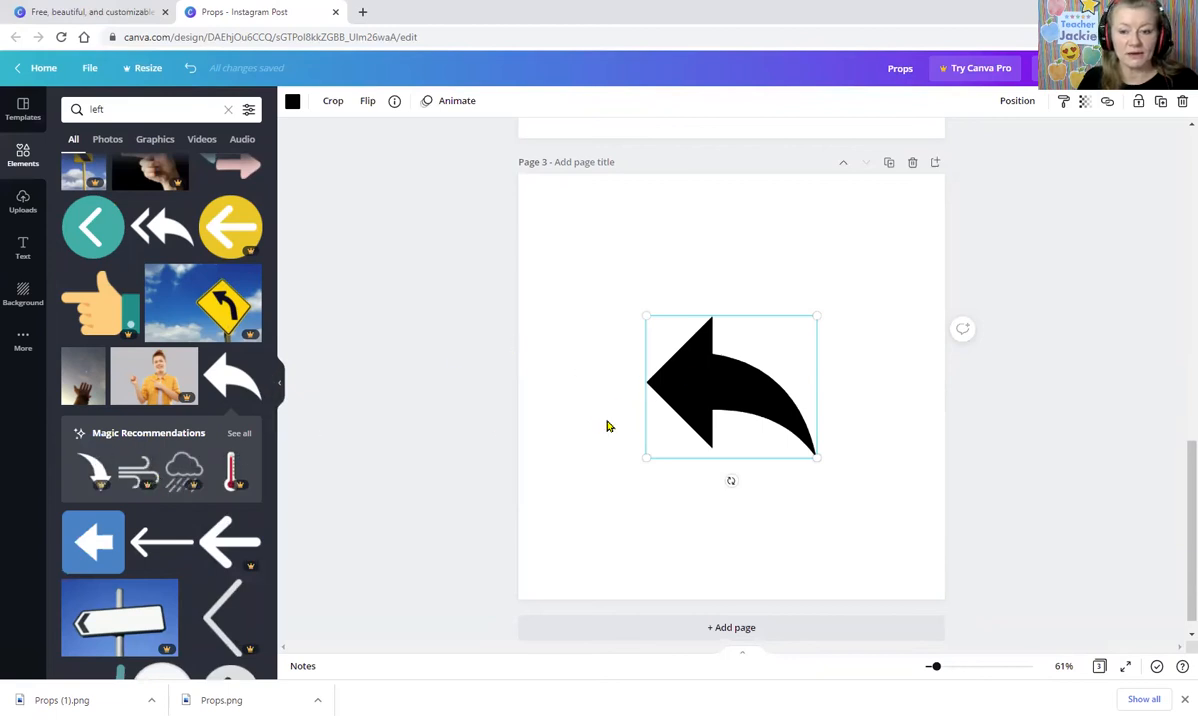
mouse_move(732, 368)
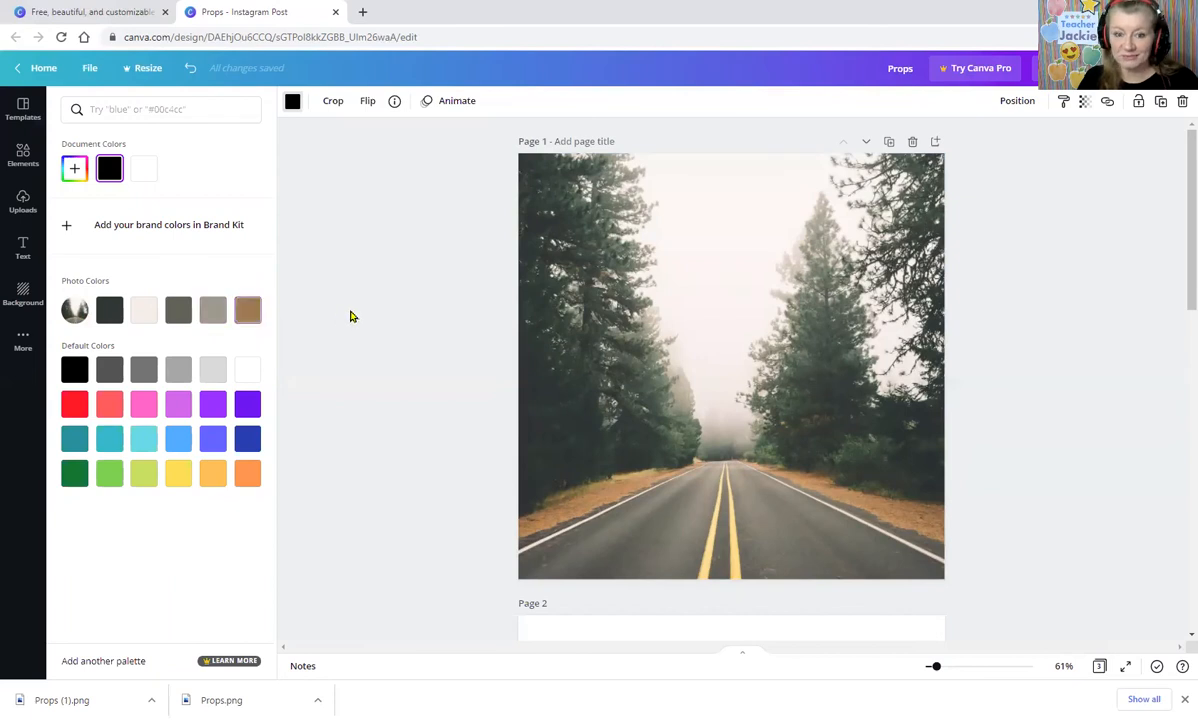
- Recolour the arrow purple and flip it horizontally and vertically so it points right
scroll("down", 3)
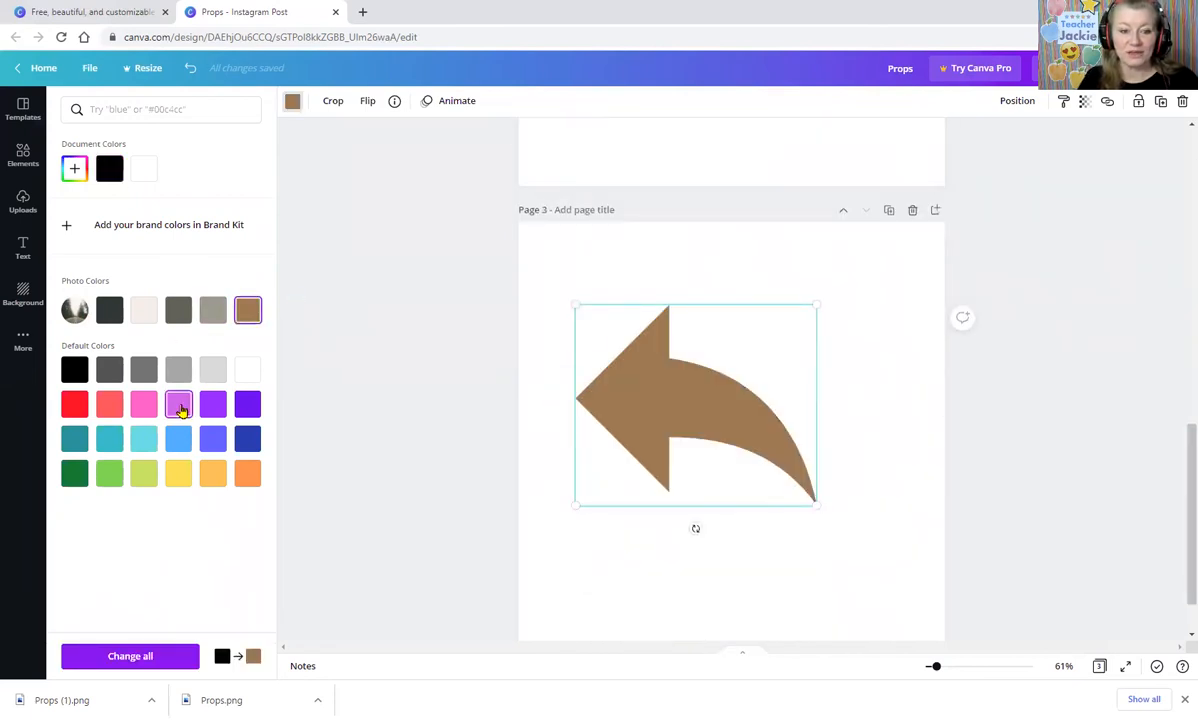
left_click(248, 404)
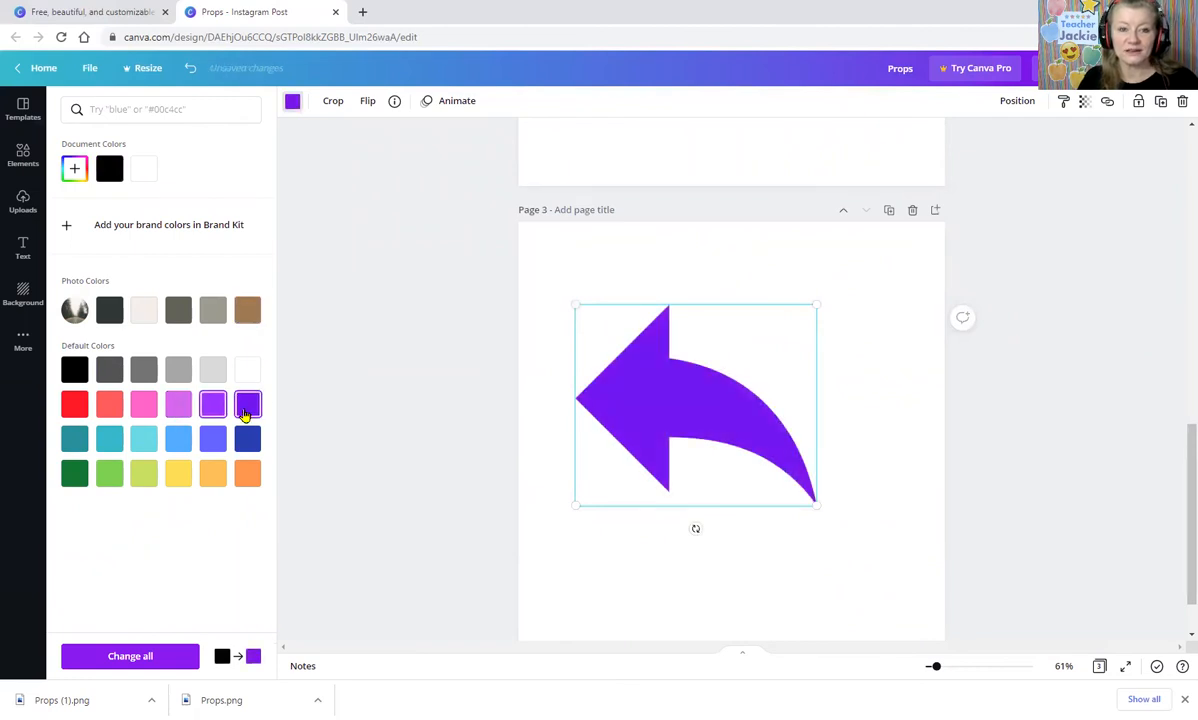
left_click(368, 100)
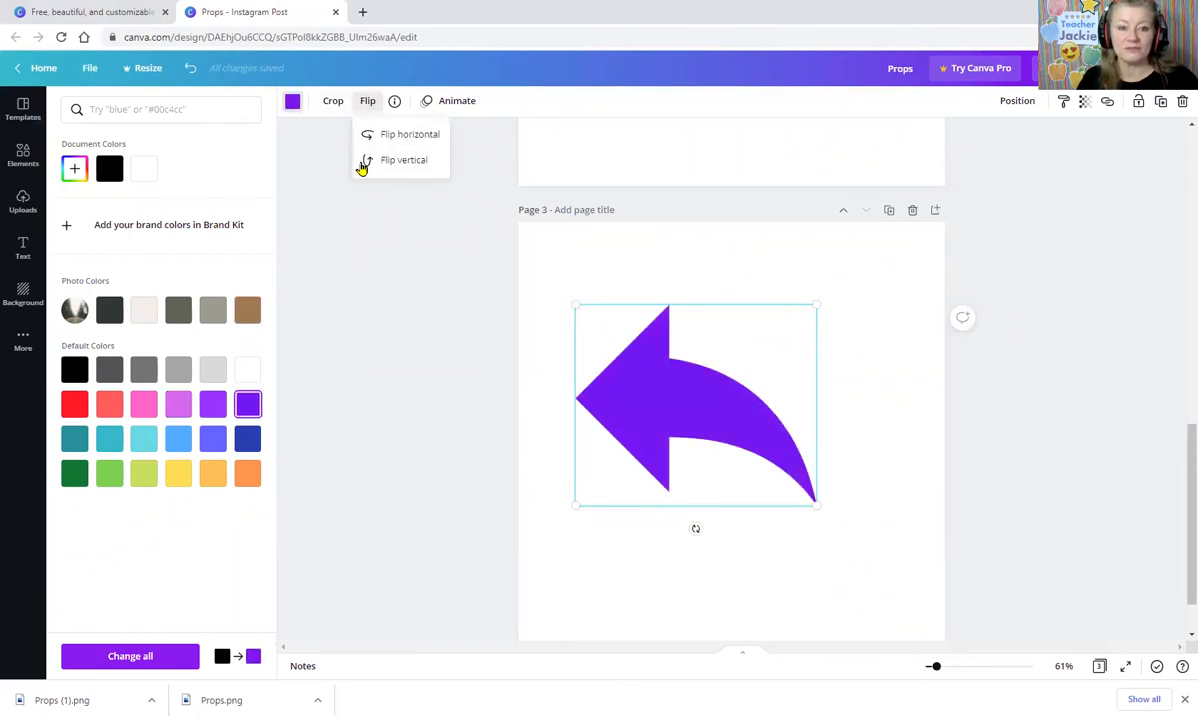
left_click(410, 134)
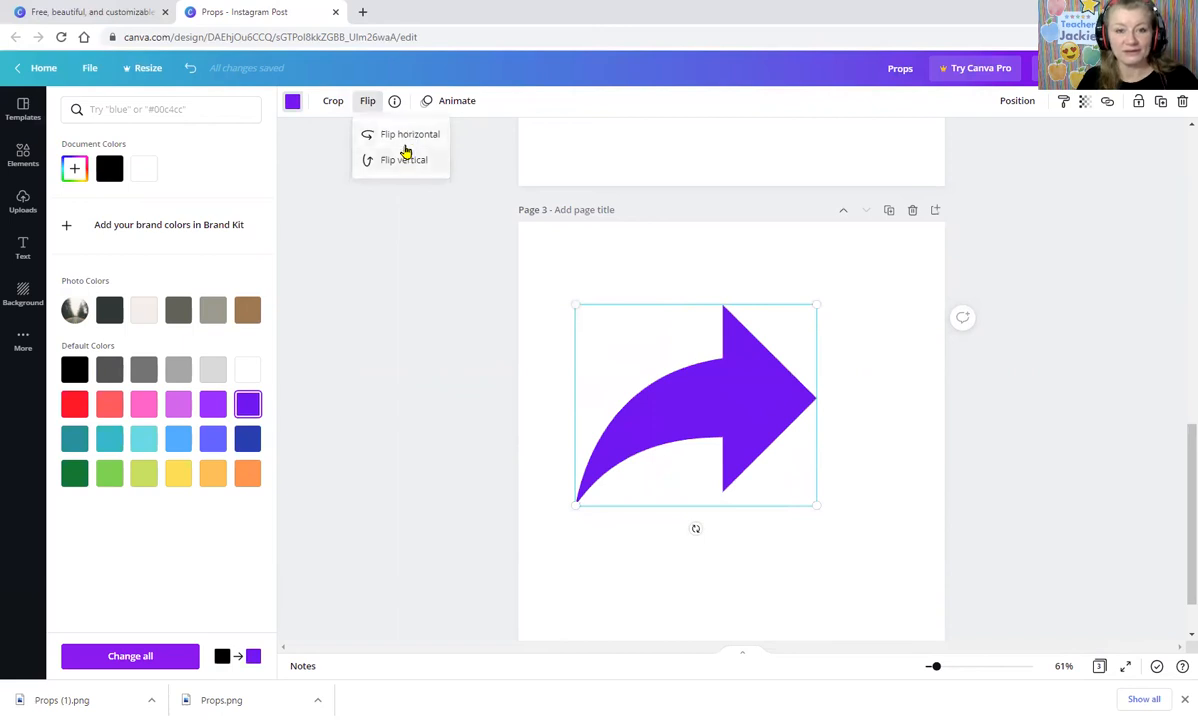
left_click(406, 160)
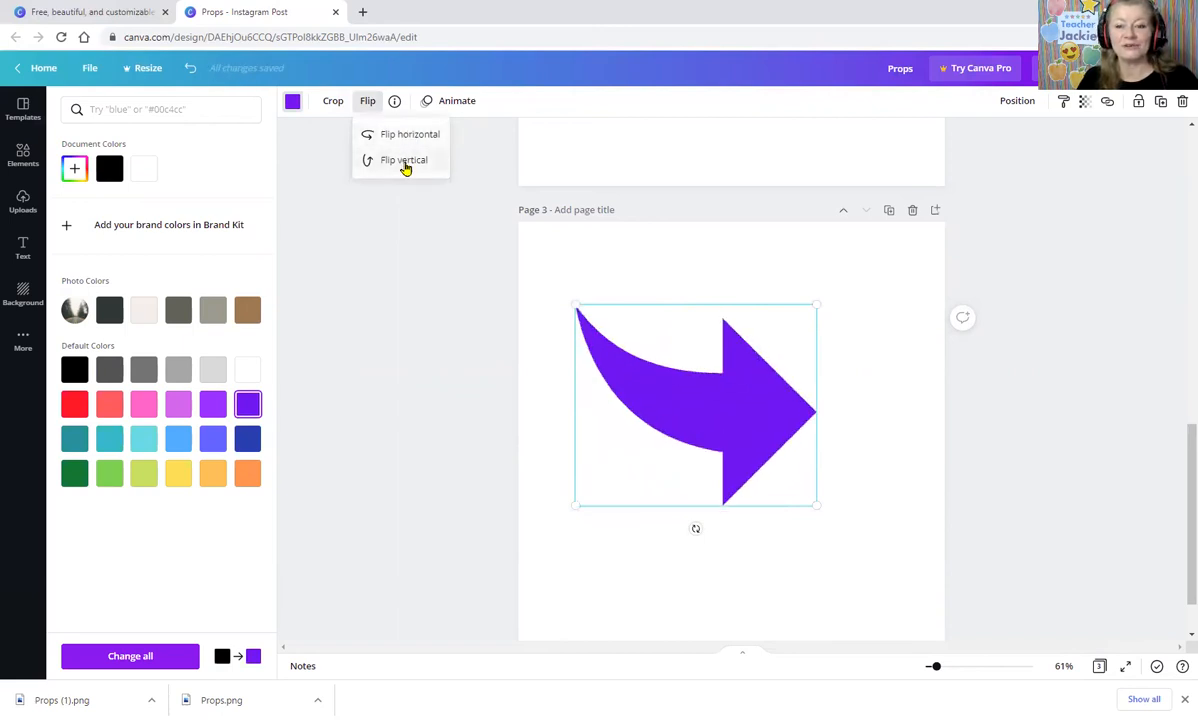
left_click(408, 134)
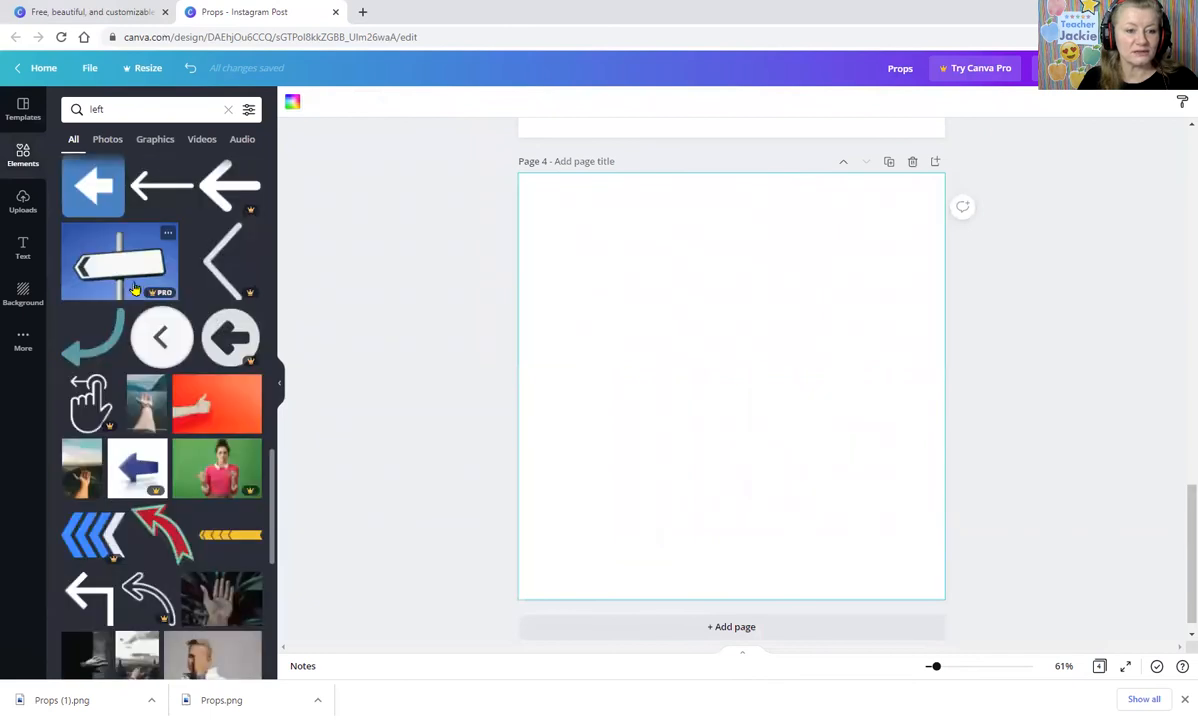
mouse_move(96, 348)
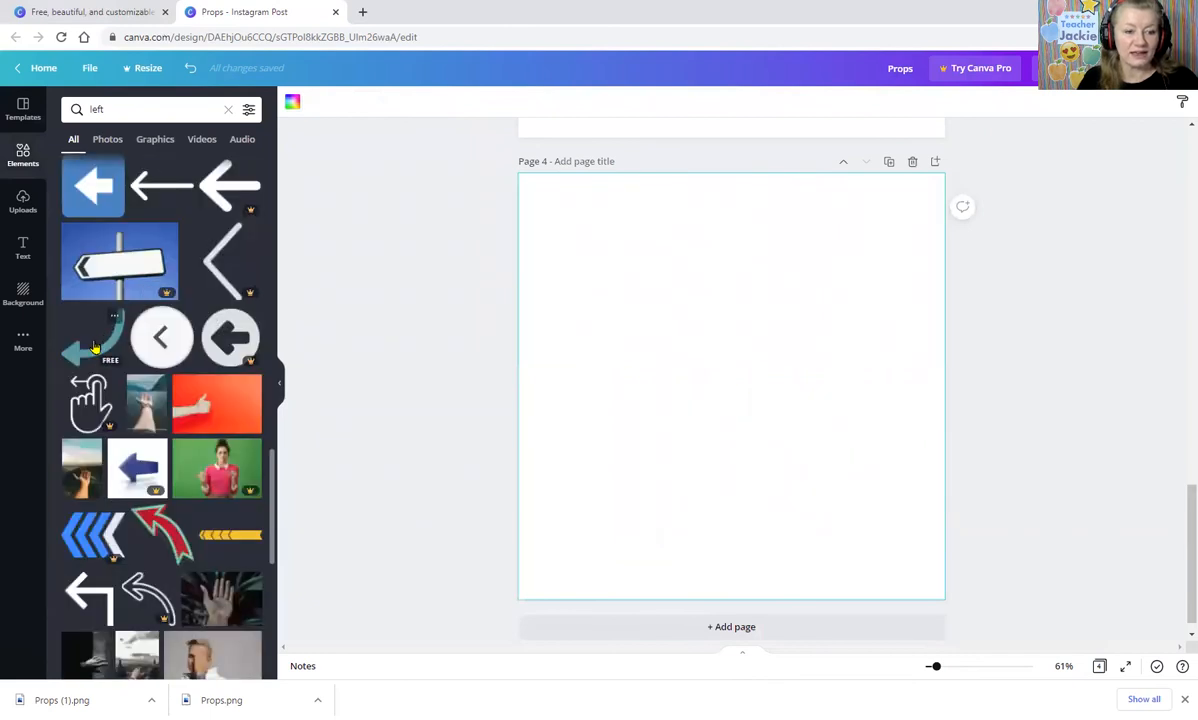
- Add the teal curved arrow to page 4 and recolour it green
left_click(90, 340)
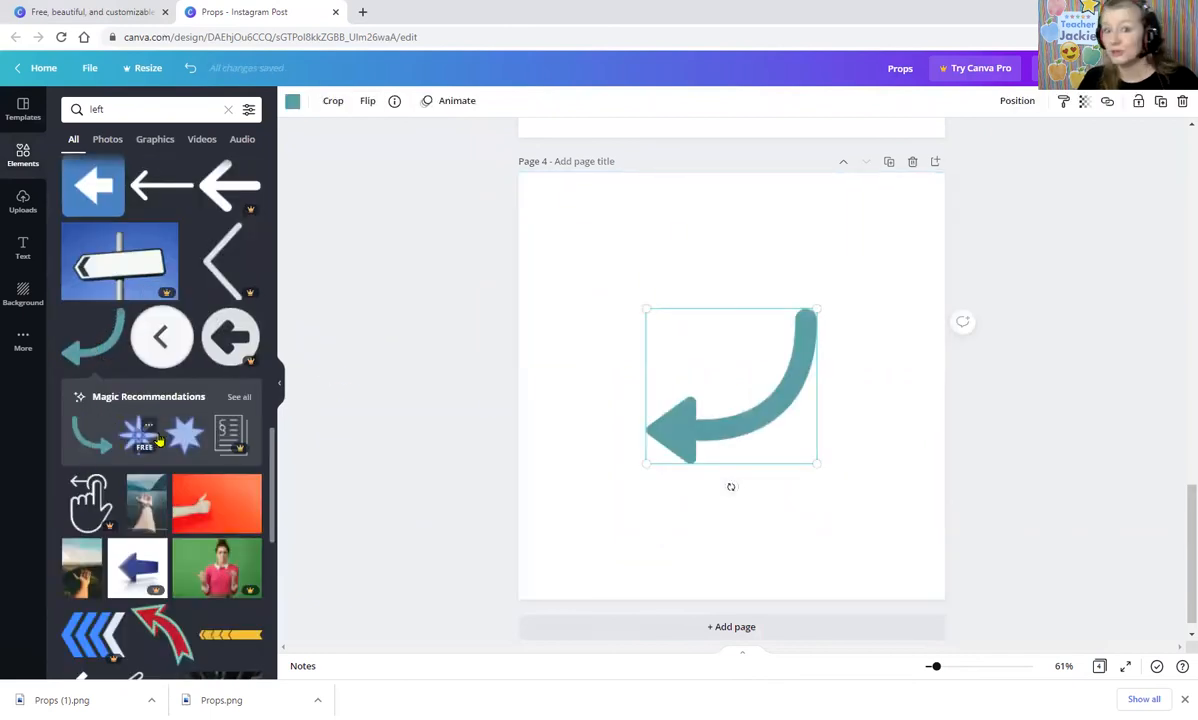
mouse_move(696, 388)
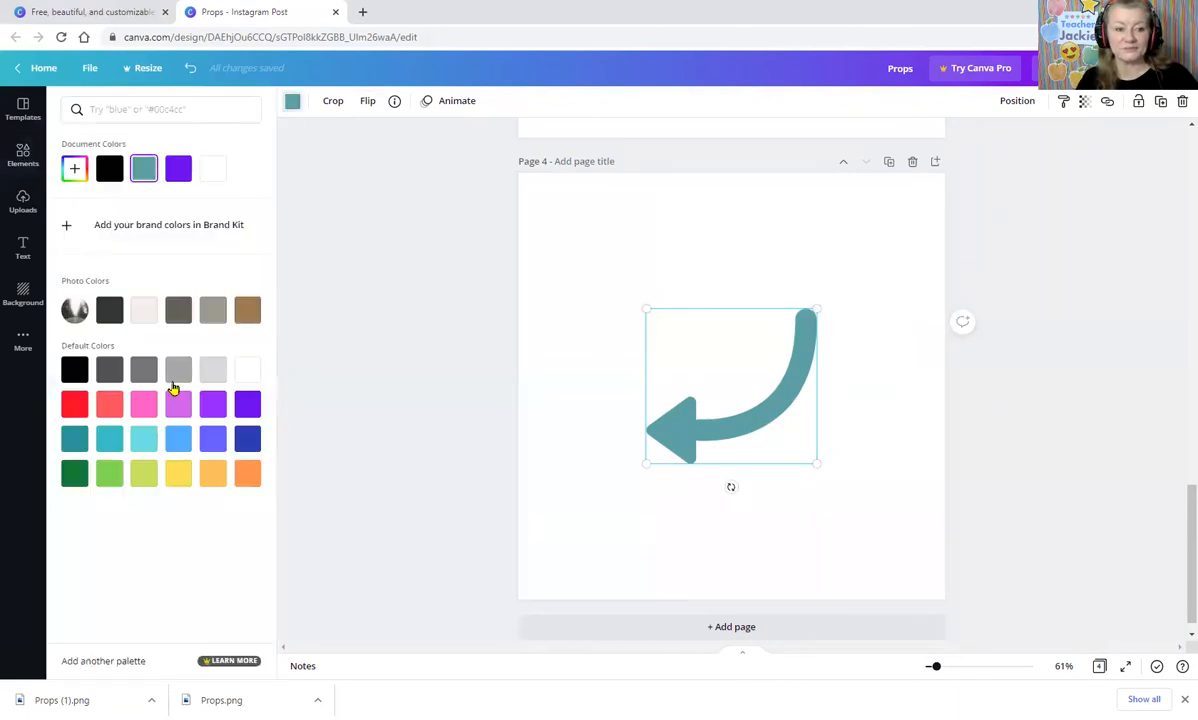
left_click(108, 472)
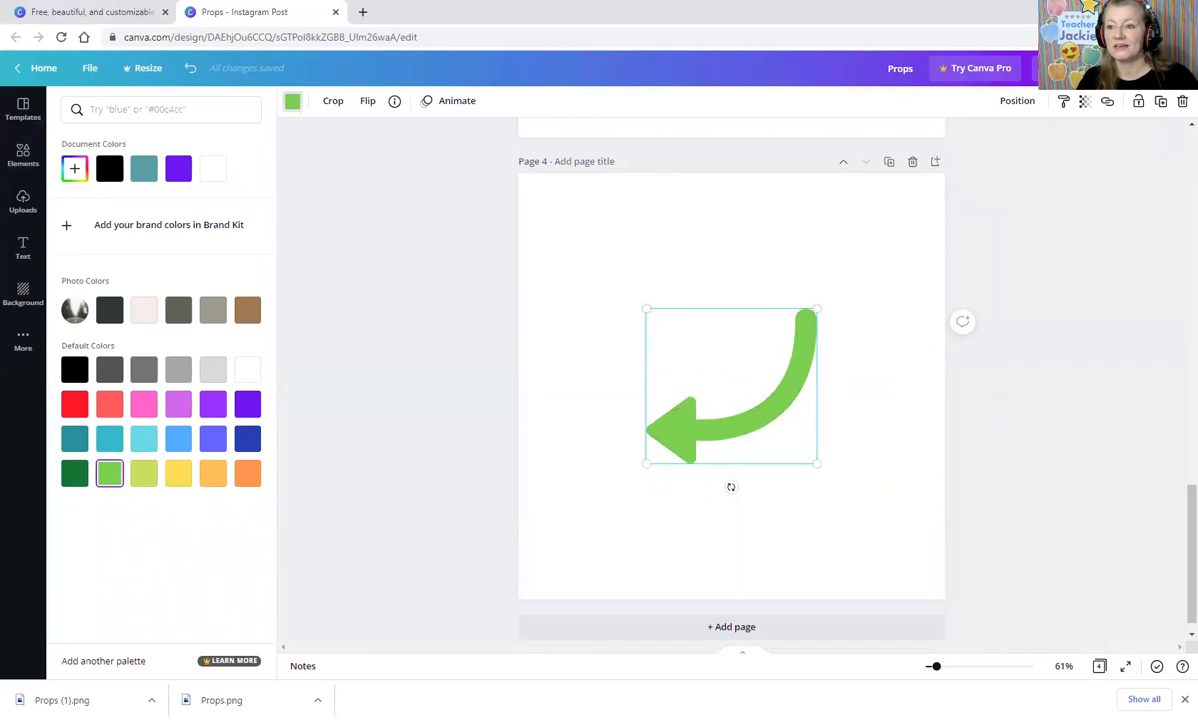